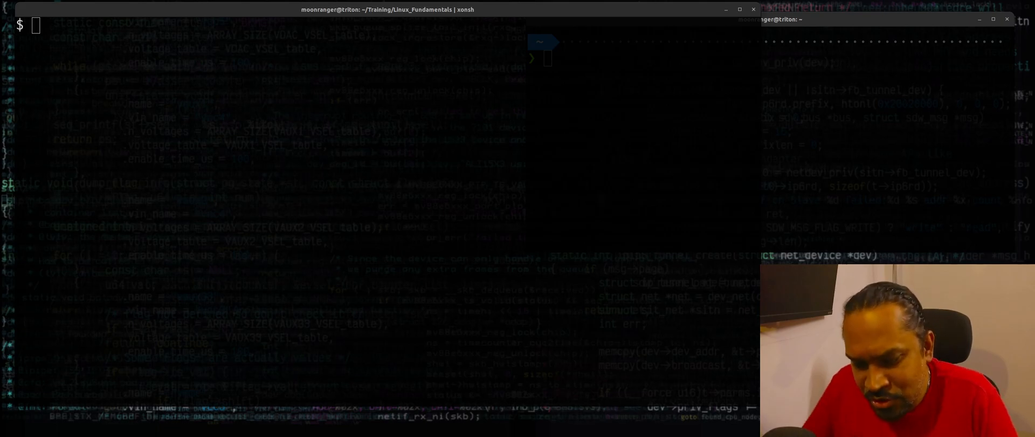
Step: Install xonsh with 'sudo apt install xonsh'; apt reports it is already the newest version
text(sudo apt install xonsh)
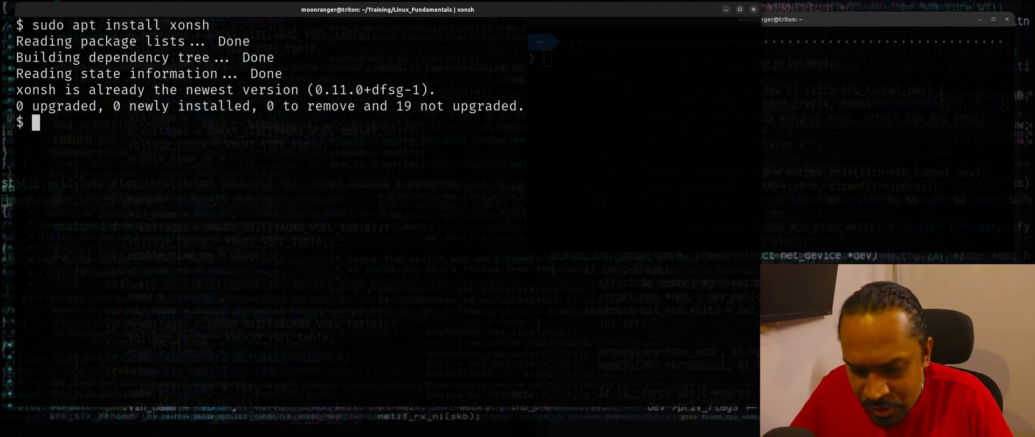
text(pip install xon)
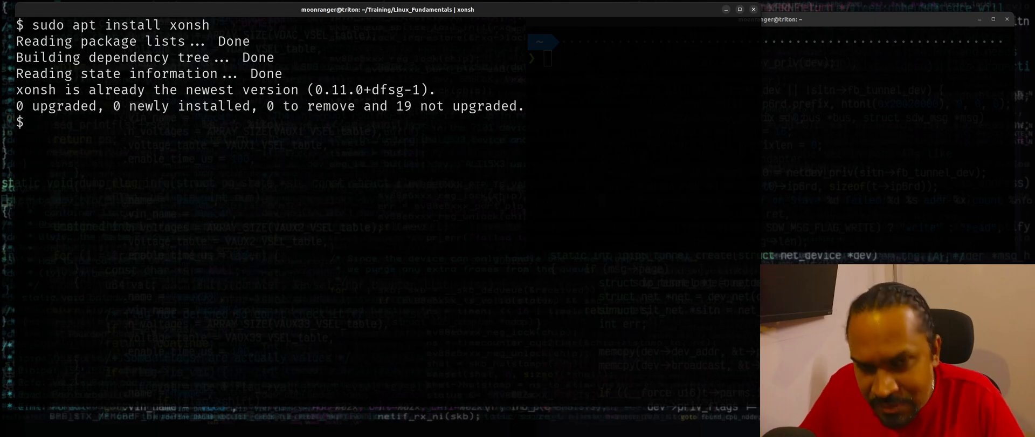
Step: Launch xonsh, run 'xonfig wizard' and quit it, then clear to a clean prompt
text(xonsh)
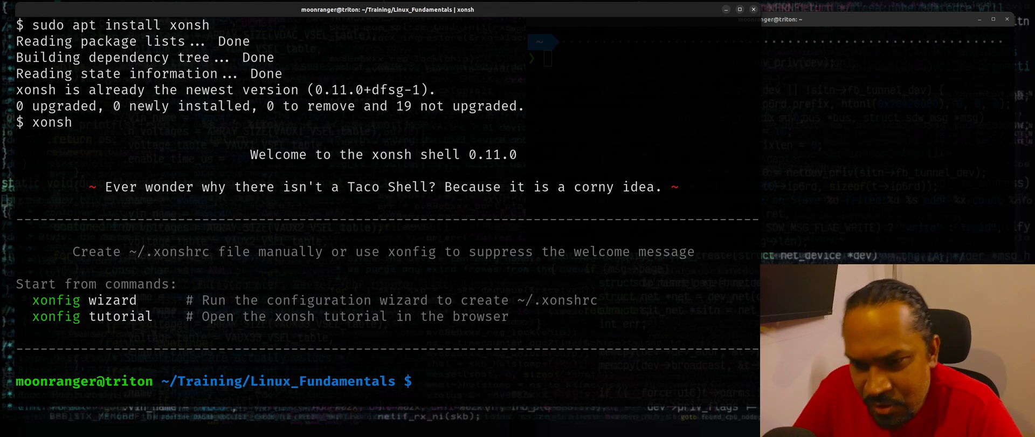
text(xons)
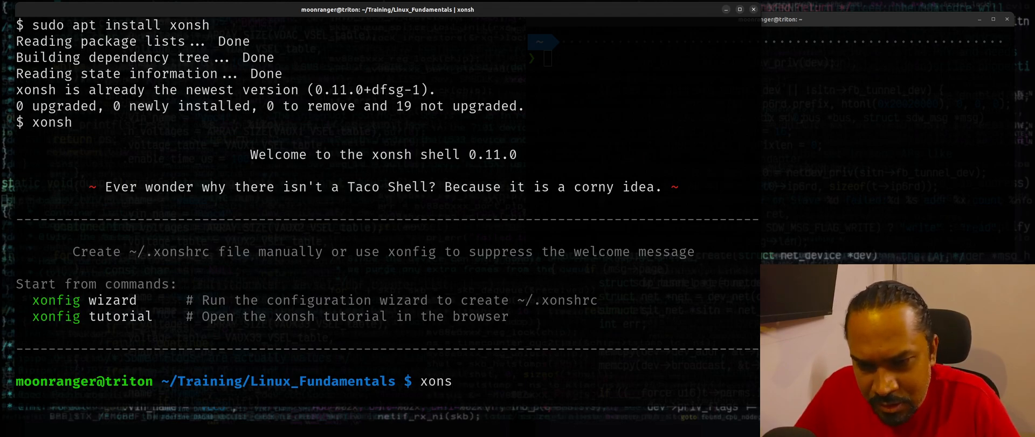
key(BackSpace)
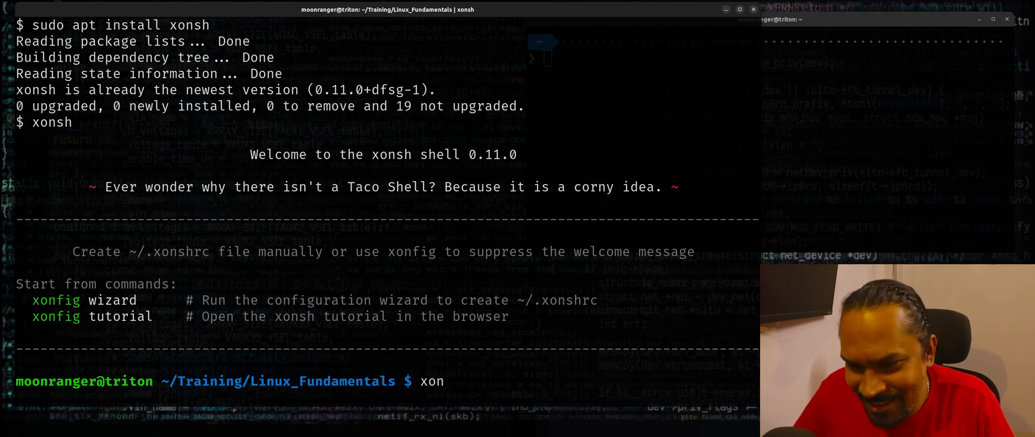
text(cif)
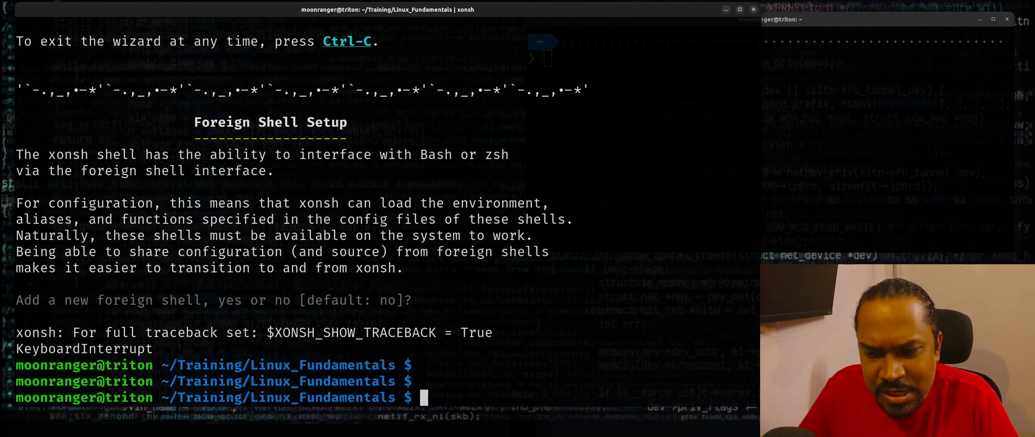
text(cle)
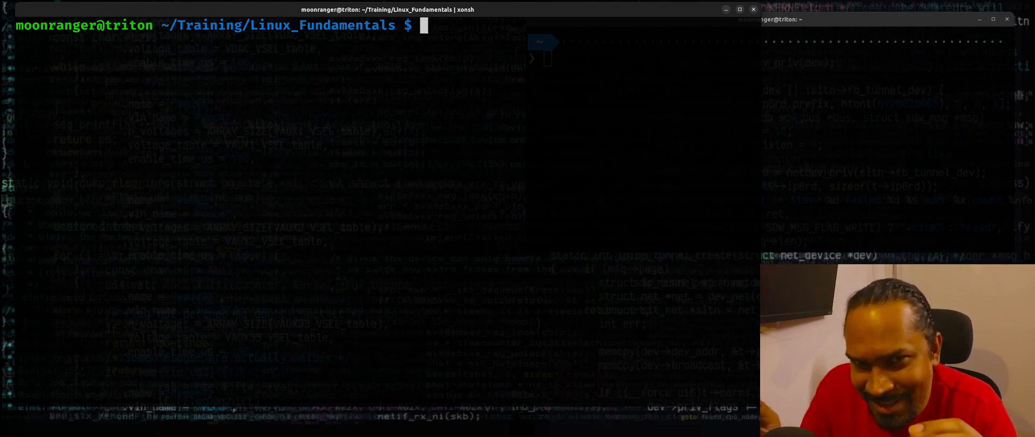
Step: Set A=100; 'echo $A' prints literally while 'echo @(A)' prints 100, then begin a for loop over range(10)
text(A=100)
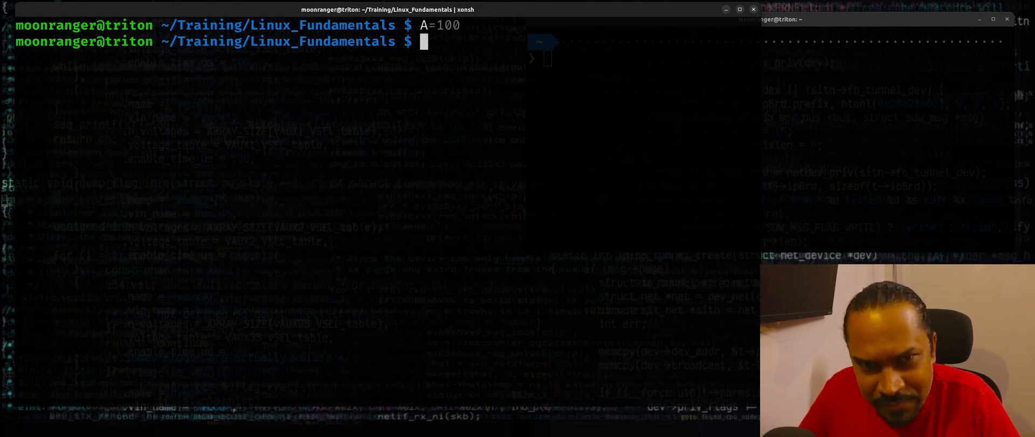
text(echo $A)
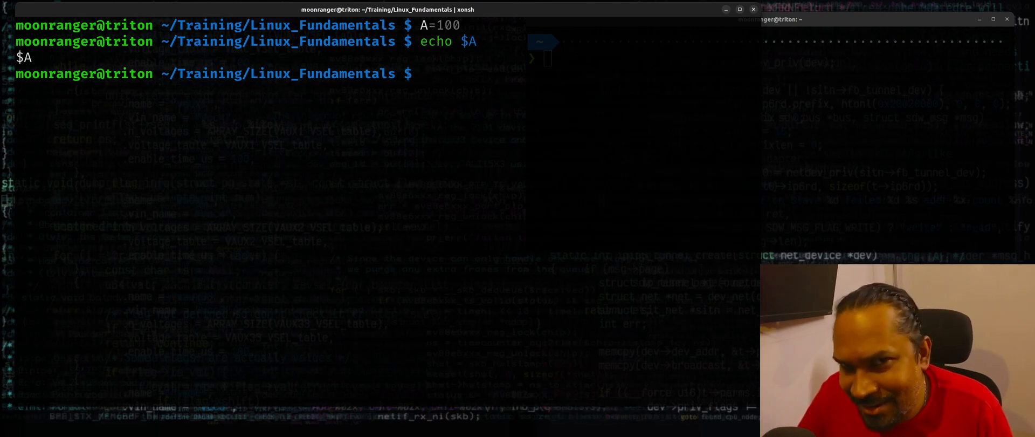
text(echo $A)
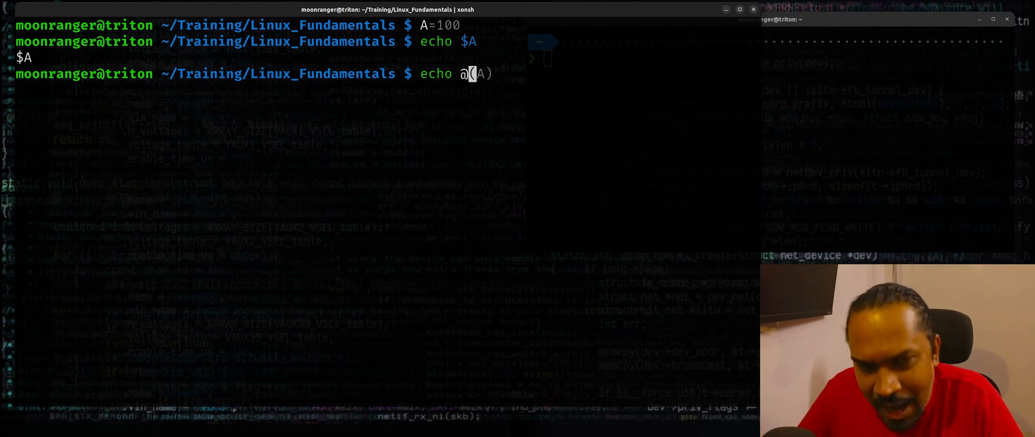
key(enter)
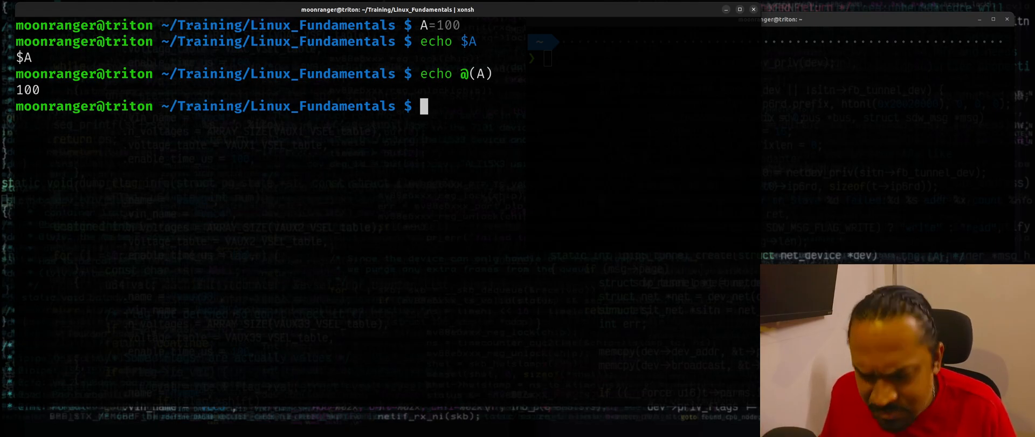
text(for i in range(10):)
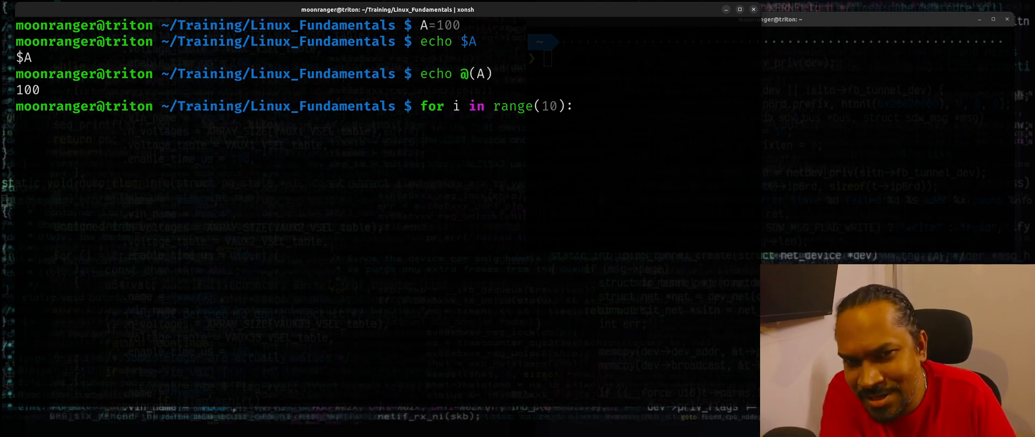
Step: Run the loop printing "Counting", i for 0 through 9
key(Return)
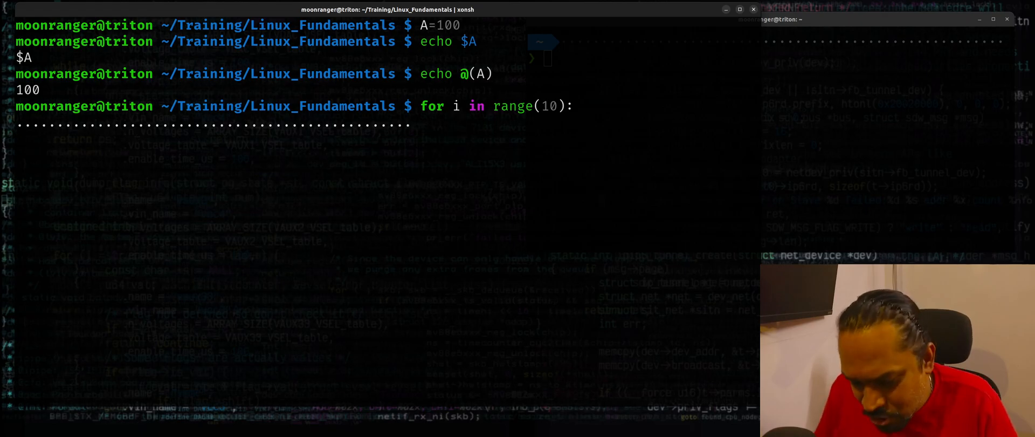
text(print("C)
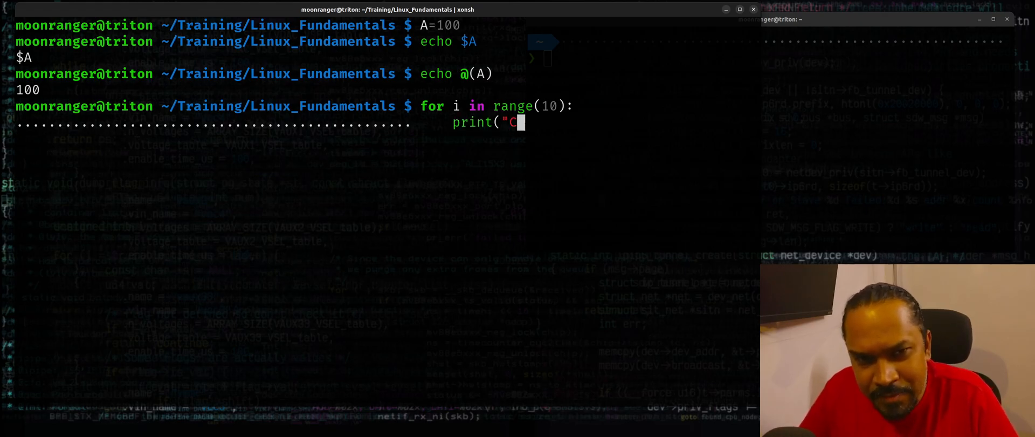
text(oun)
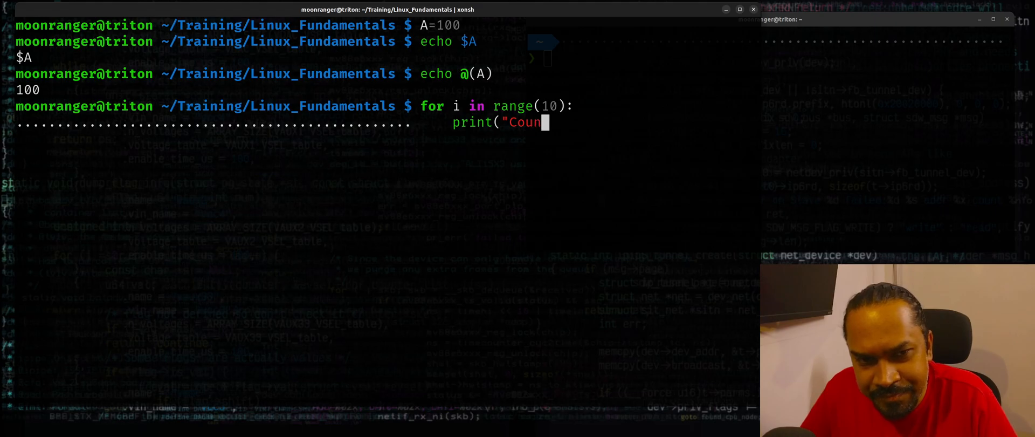
text(ting",)
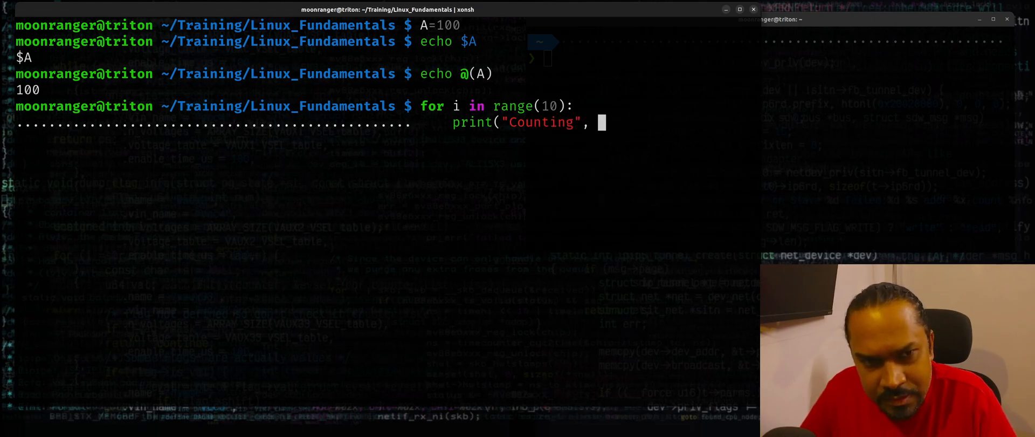
text(i))
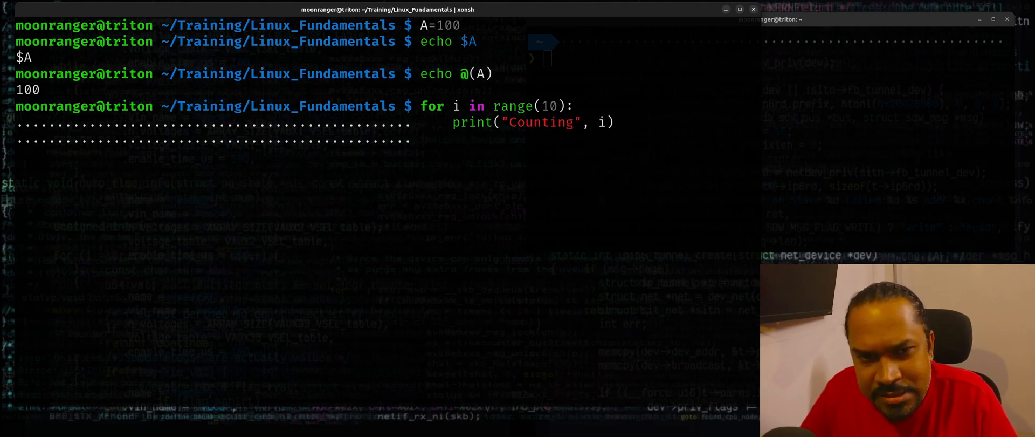
key(Enter)
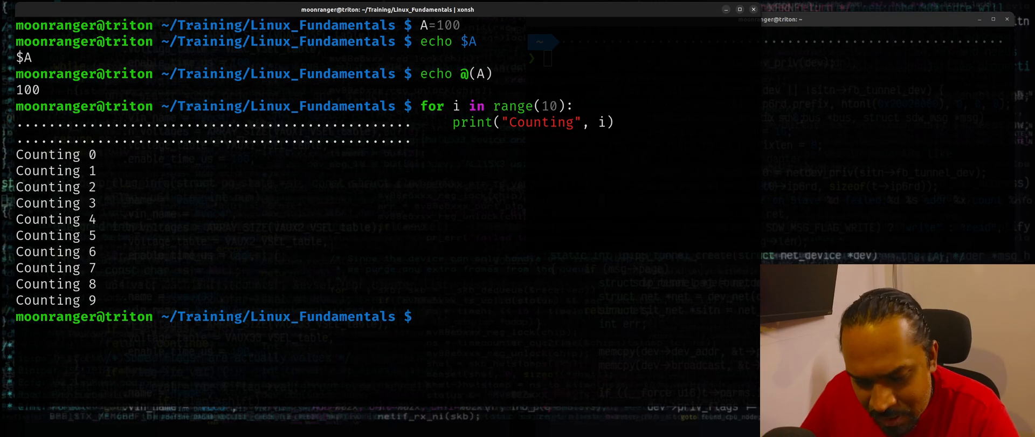
Step: Import sys and os, show sys.version and os.environ, then start defining list a
text(import sys)
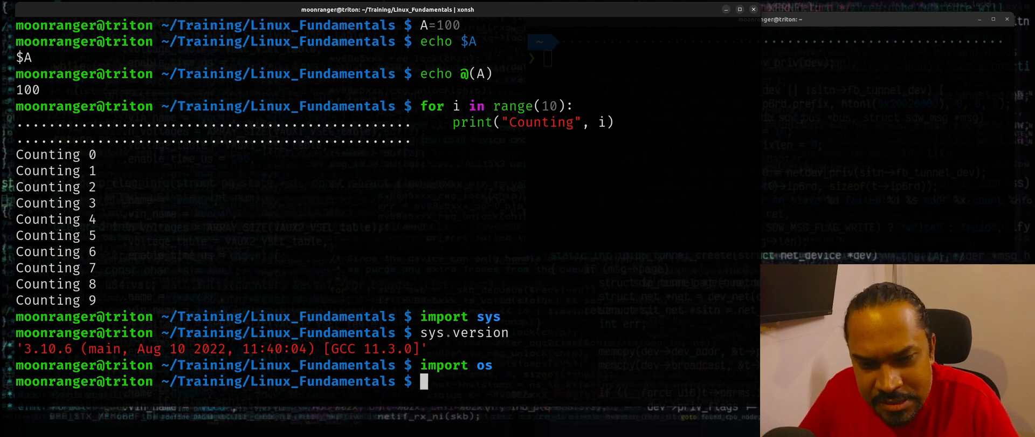
text(os.environ)
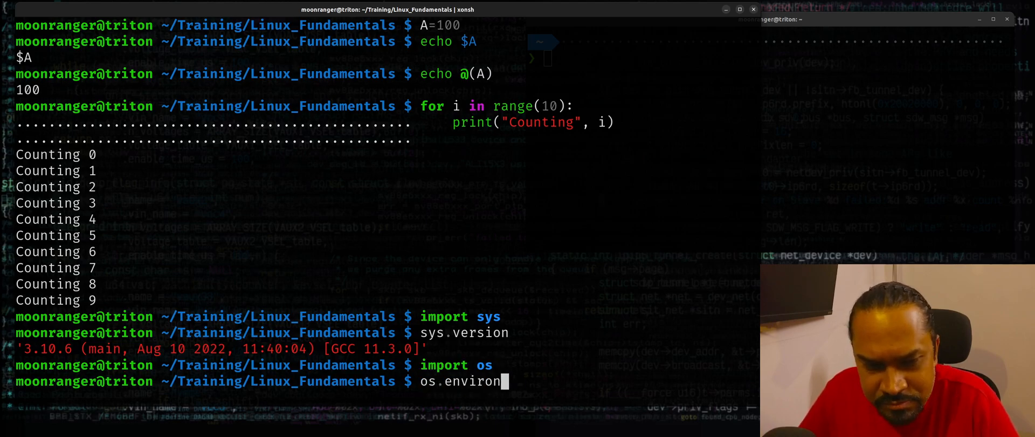
key(Return)
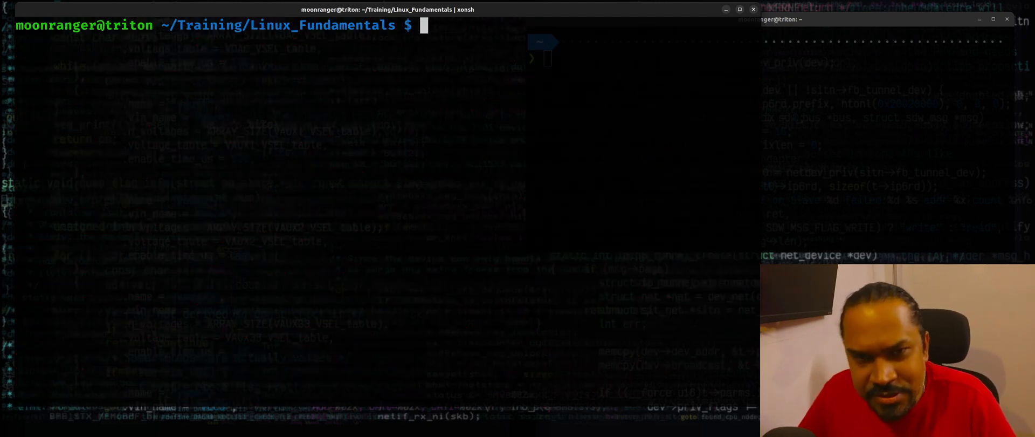
text(a = [10, 20, 30, 40)
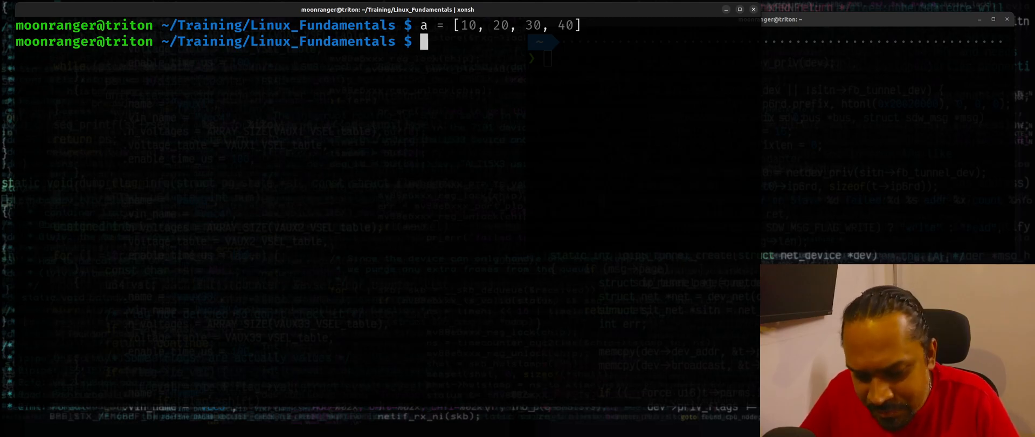
Step: Square list a with '[ v*v for v in a]' to get 100, 400, 900, 1600, then redirect ls into a.txt
text([ v*v for v in a)
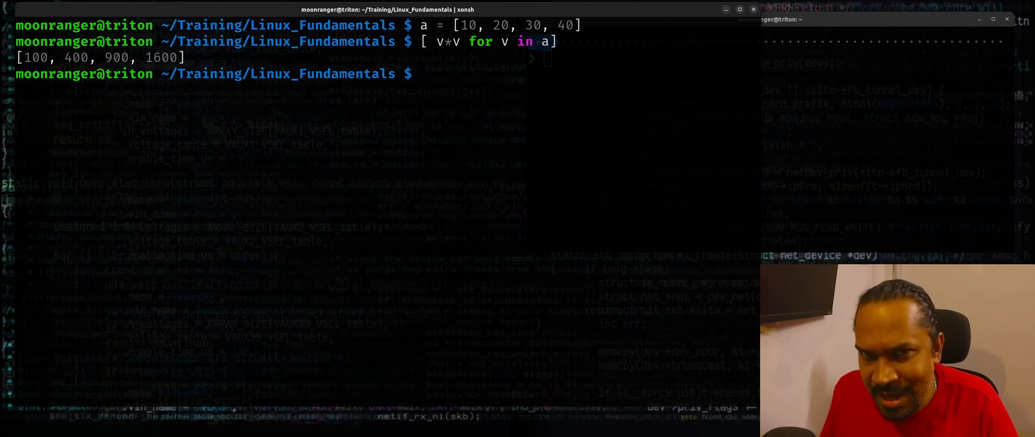
text(ls > a.txt)
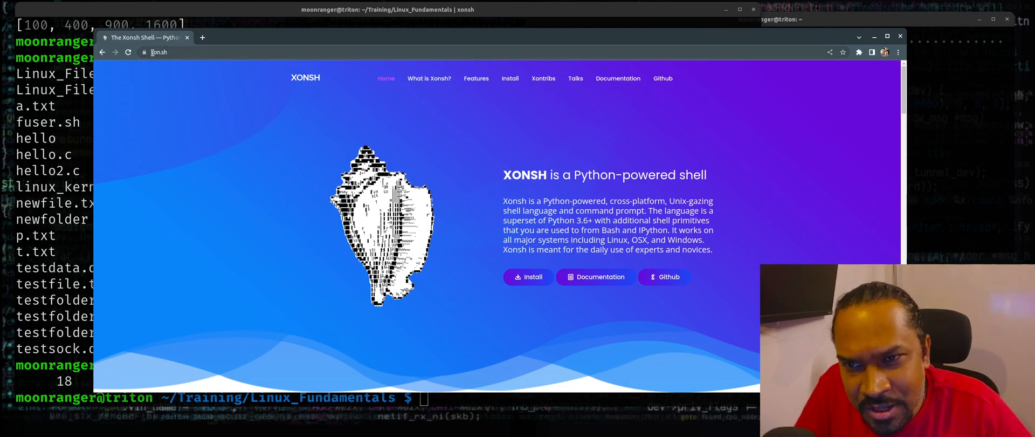
Step: Go to the xonsh GitHub repository and scroll its README down to the community section
click(158, 52)
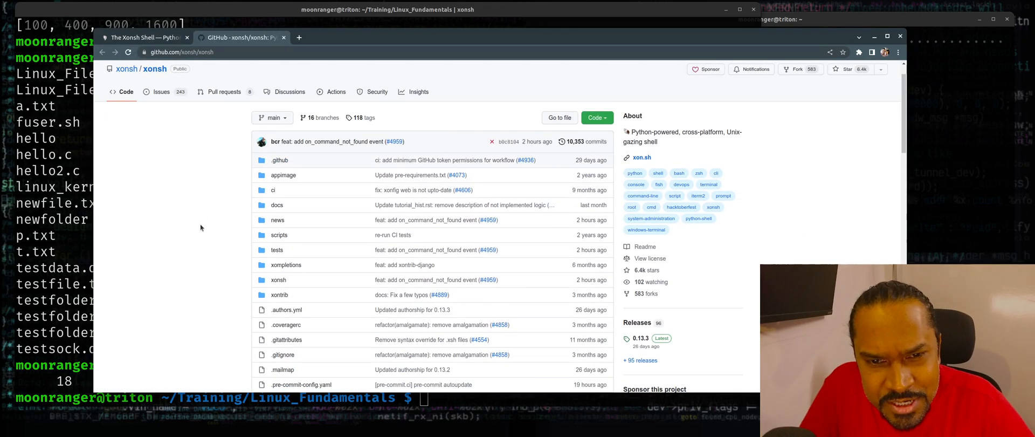
scroll(down, 3)
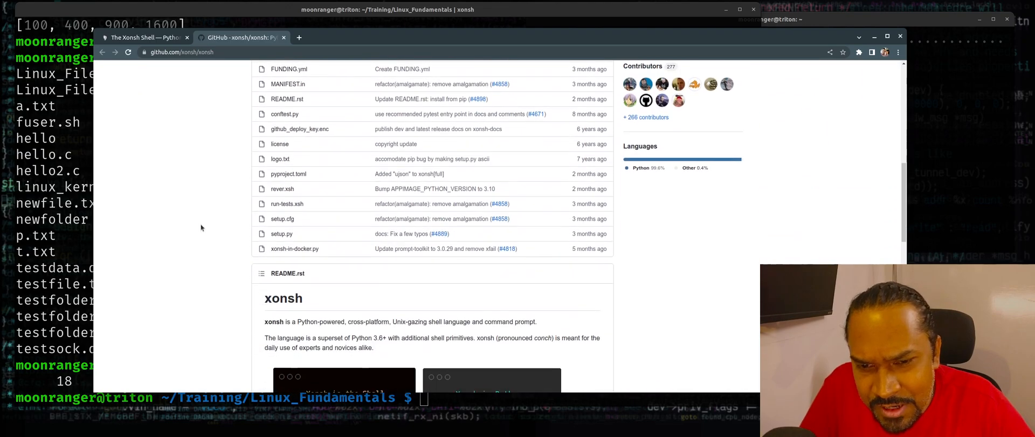
scroll(down, 3)
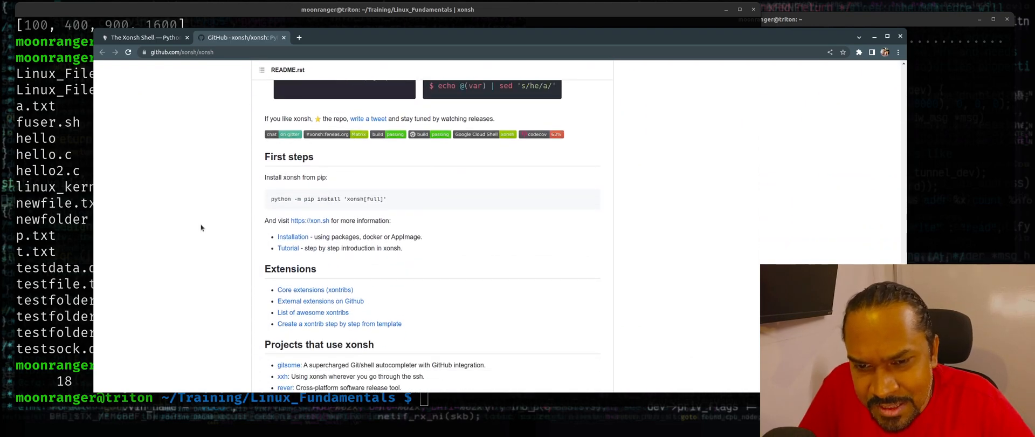
scroll(down, 3)
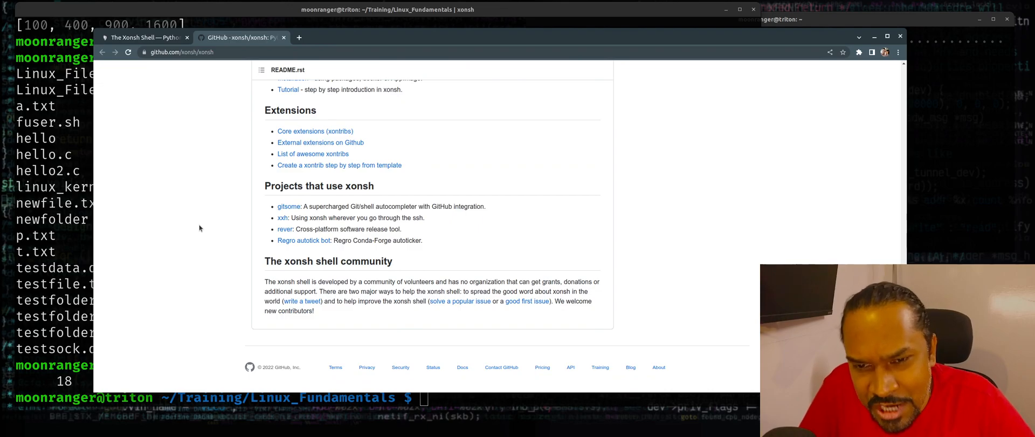